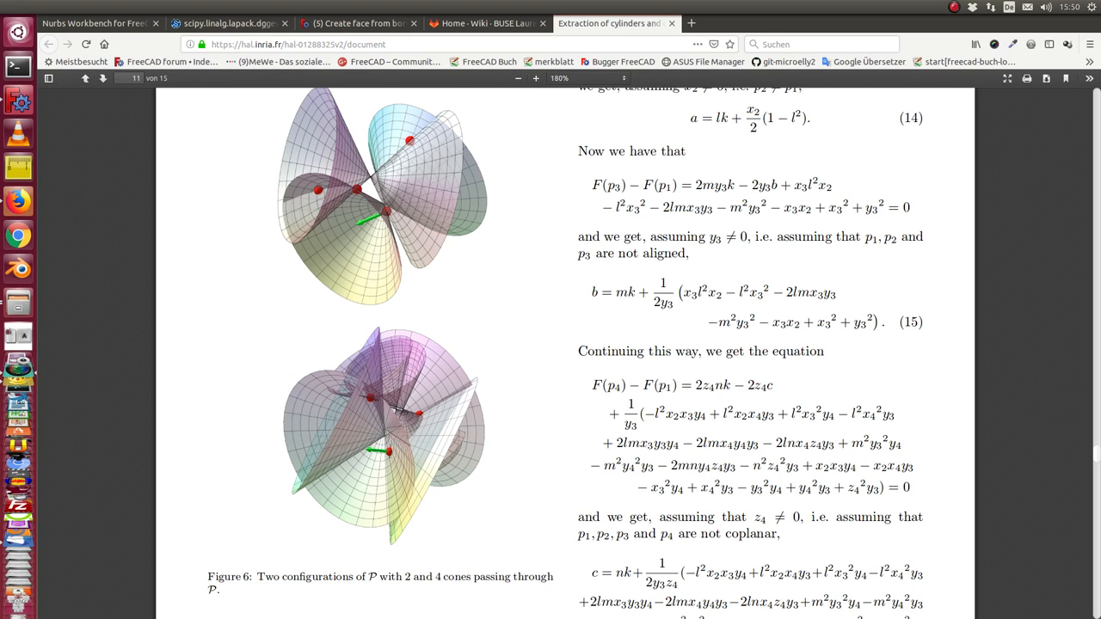
{"action": "mouse_move", "coordinate": [1050, 317]}
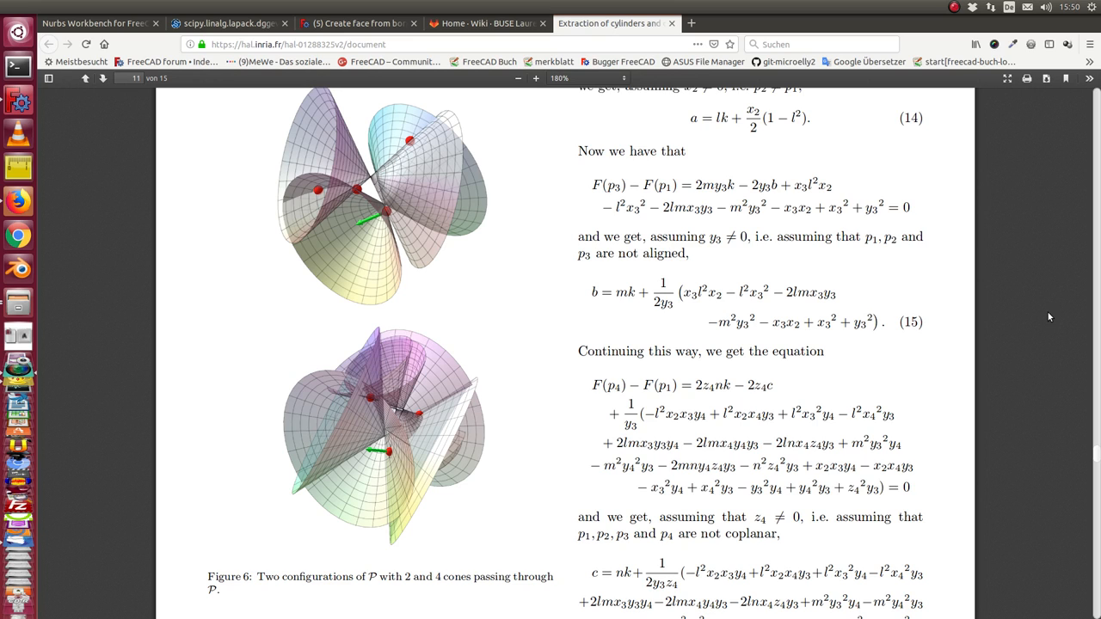
{"action": "mouse_move", "coordinate": [1036, 314]}
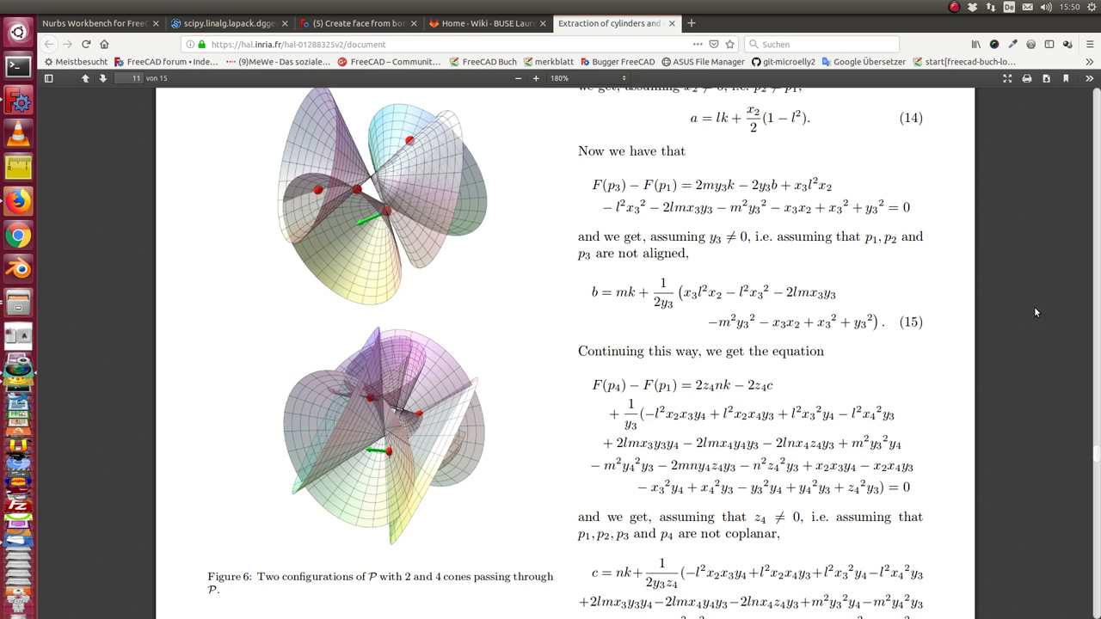
{"action": "mouse_move", "coordinate": [950, 314]}
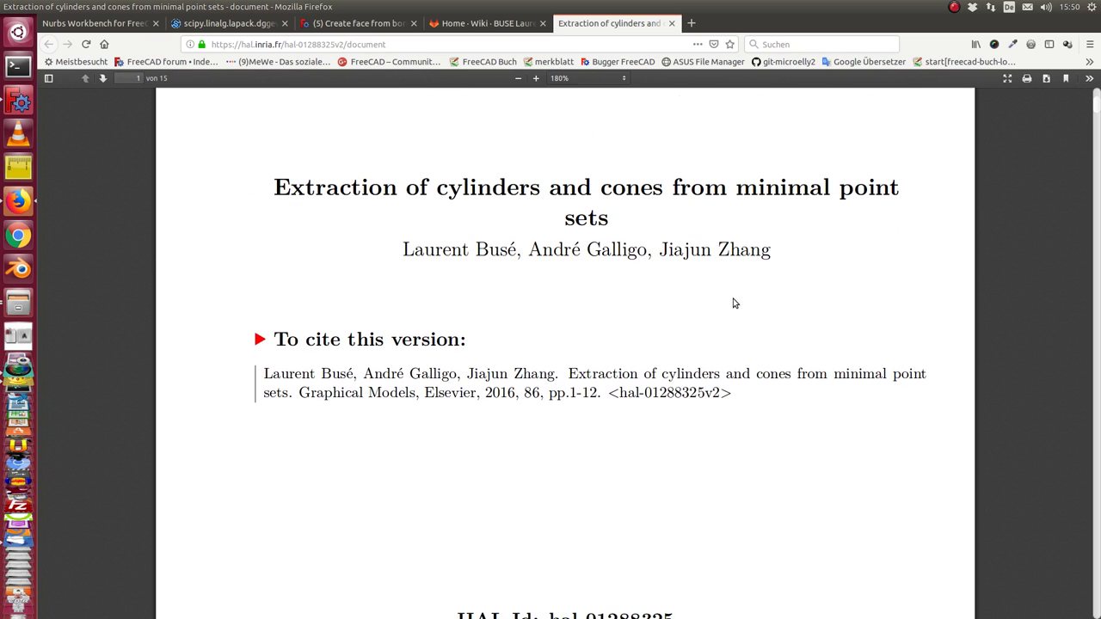
- Show the ASurfExt wiki Home page with its point-configuration table for geometric primitives
{"action": "left_click", "coordinate": [485, 24]}
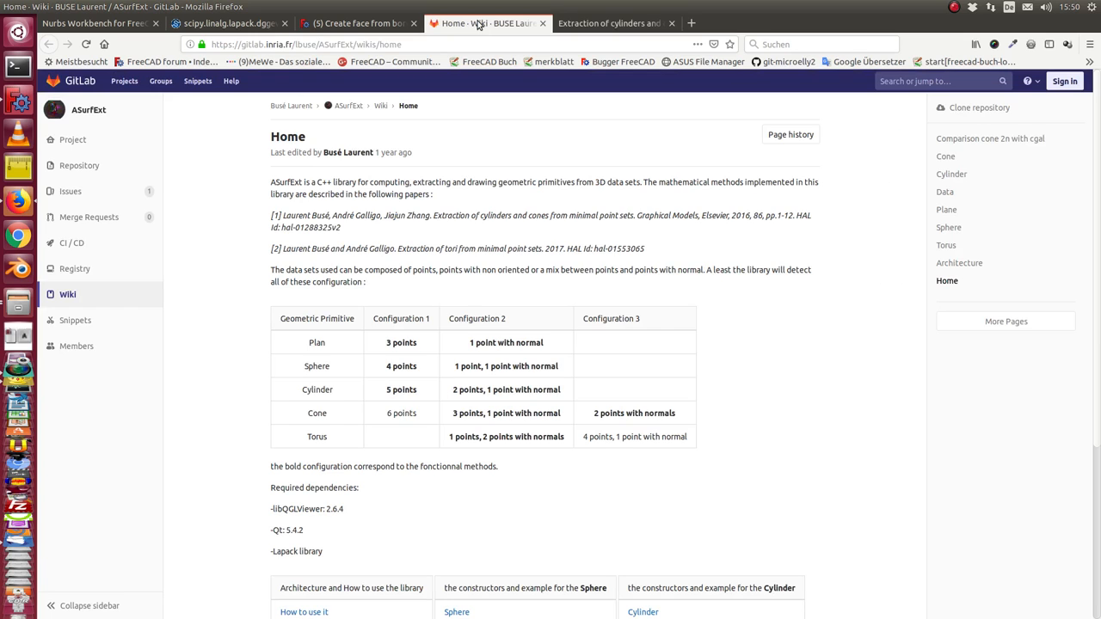
{"action": "mouse_move", "coordinate": [800, 383]}
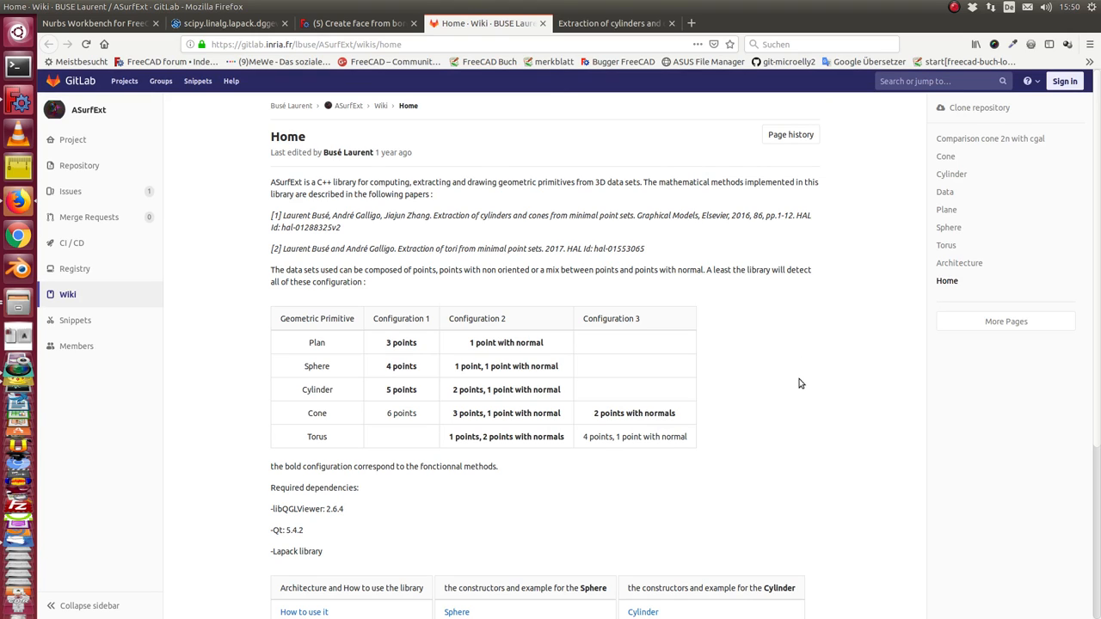
{"action": "mouse_move", "coordinate": [783, 386]}
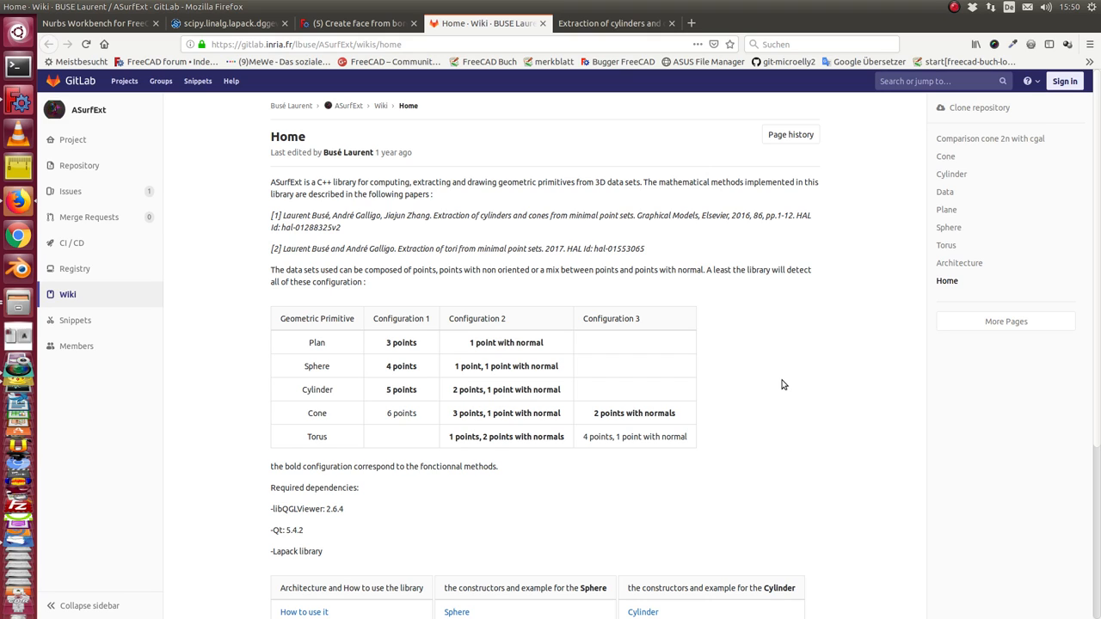
{"action": "mouse_move", "coordinate": [394, 105]}
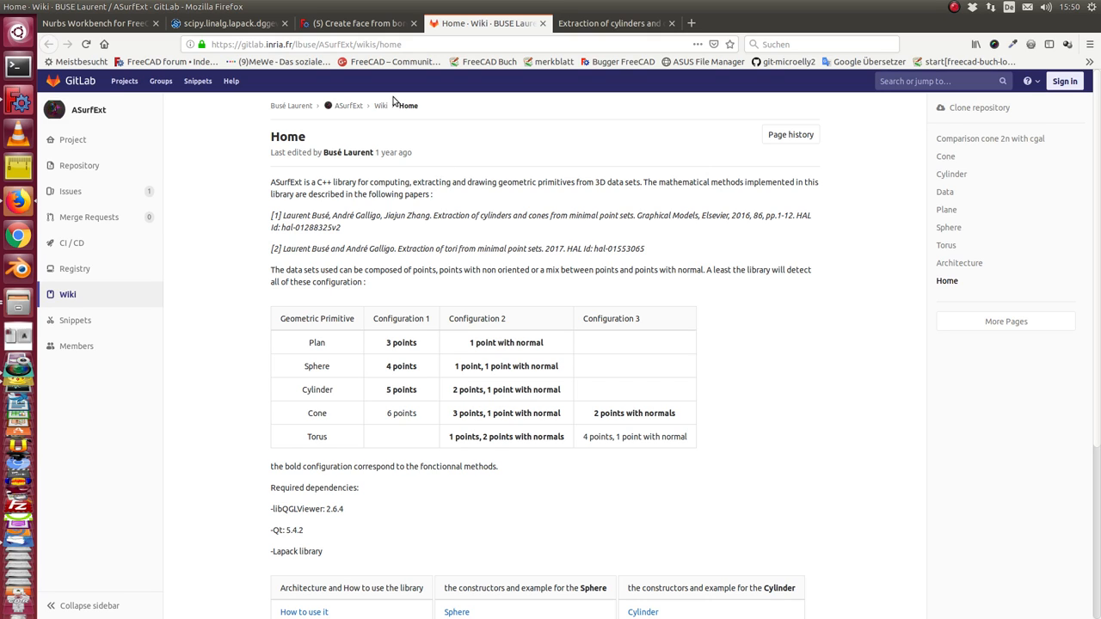
{"action": "mouse_move", "coordinate": [447, 85]}
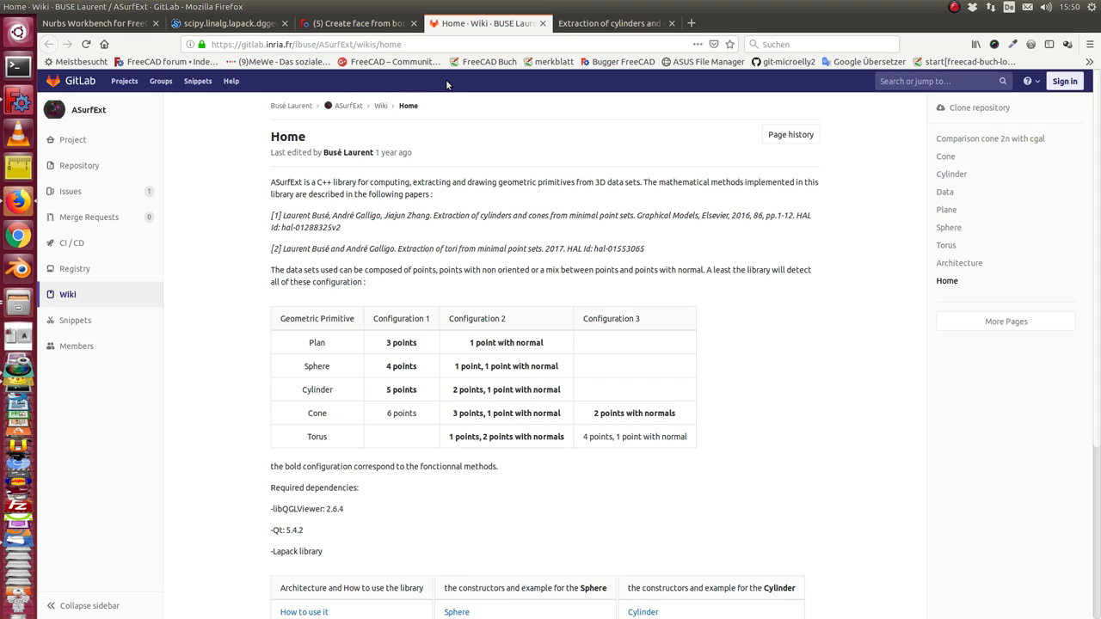
{"action": "mouse_move", "coordinate": [487, 397]}
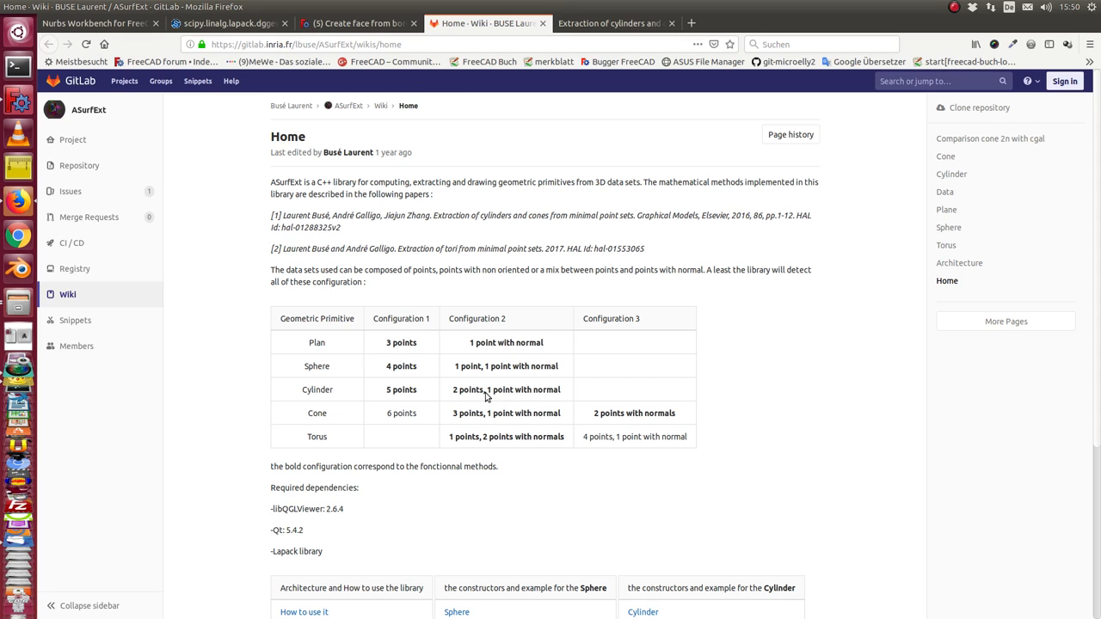
{"action": "mouse_move", "coordinate": [18, 100]}
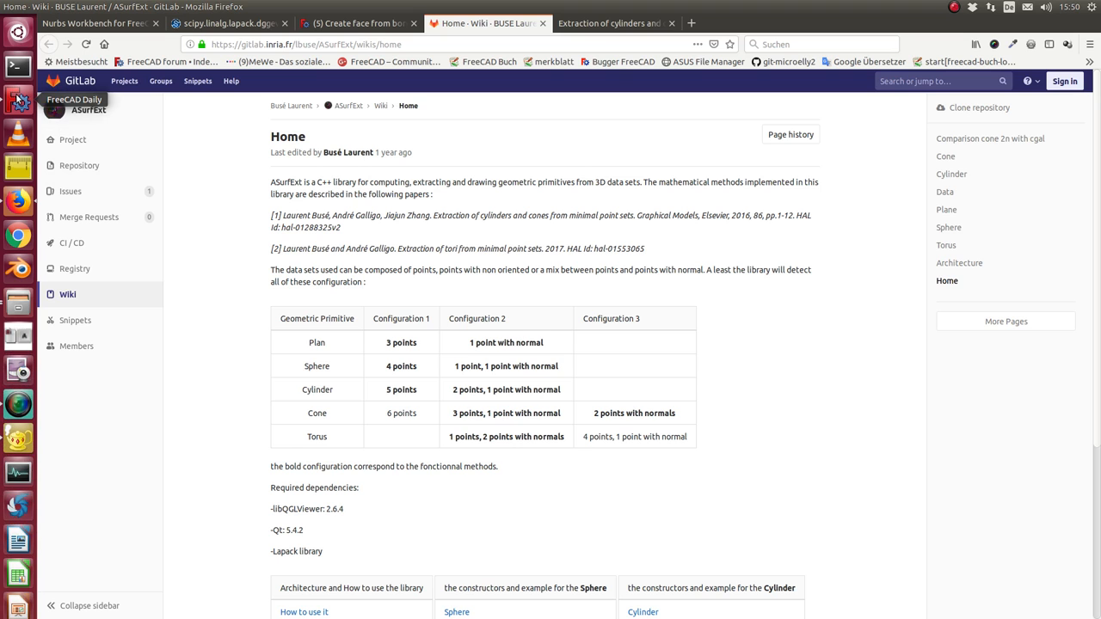
- Bring up FreeCAD with the cone scene and view the aprox_cone_v2.py script in the editor
{"action": "left_click", "coordinate": [17, 103]}
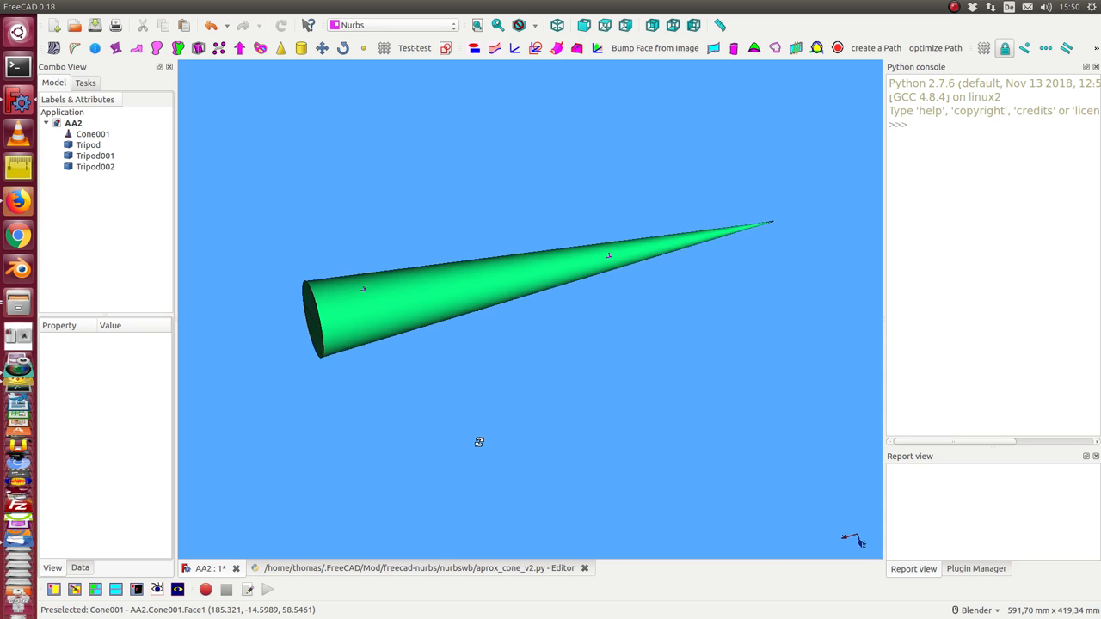
{"action": "left_click", "coordinate": [93, 134]}
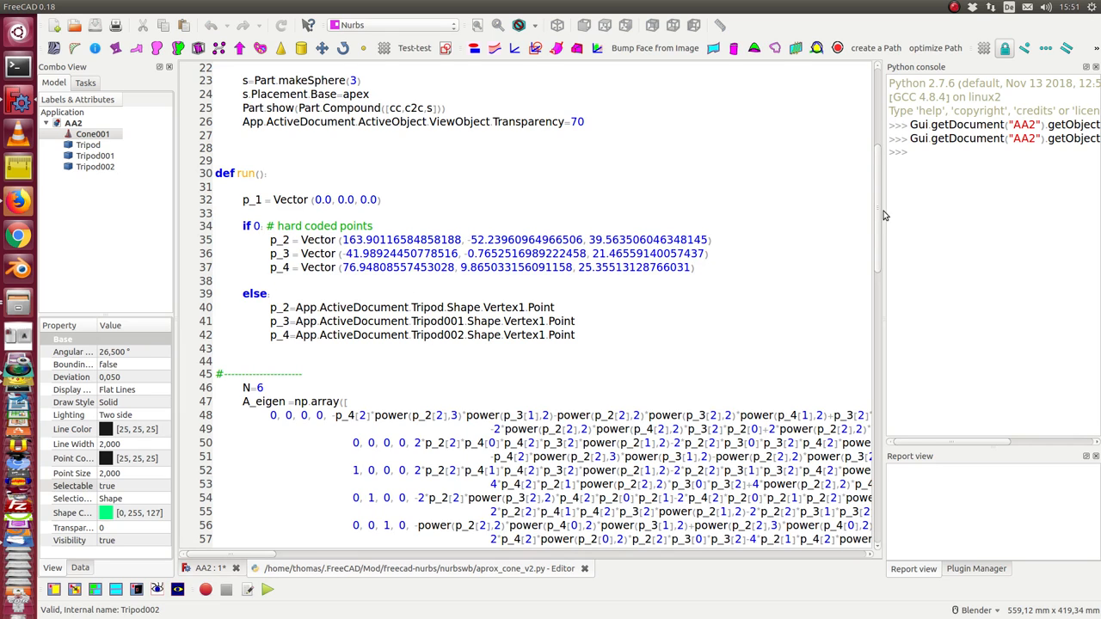
- Execute aprox_cone_v2.py, adding solution wires and shapes and reporting alpha 1.4953, then view the 3D scene
{"action": "scroll", "scroll_direction": "up", "scroll_amount": 3}
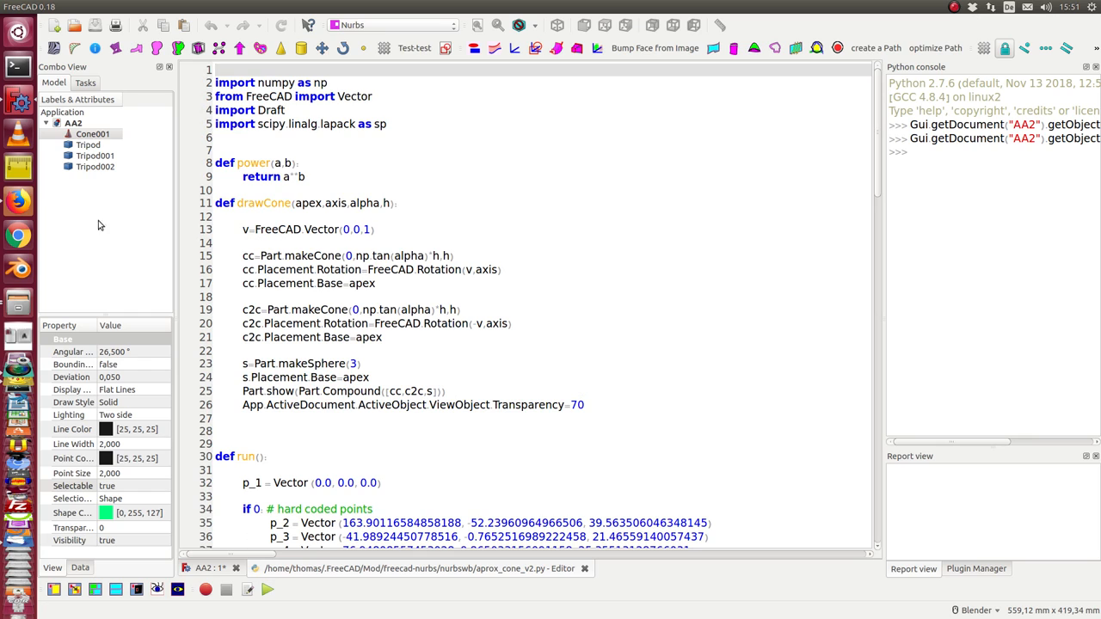
{"action": "left_click", "coordinate": [268, 589]}
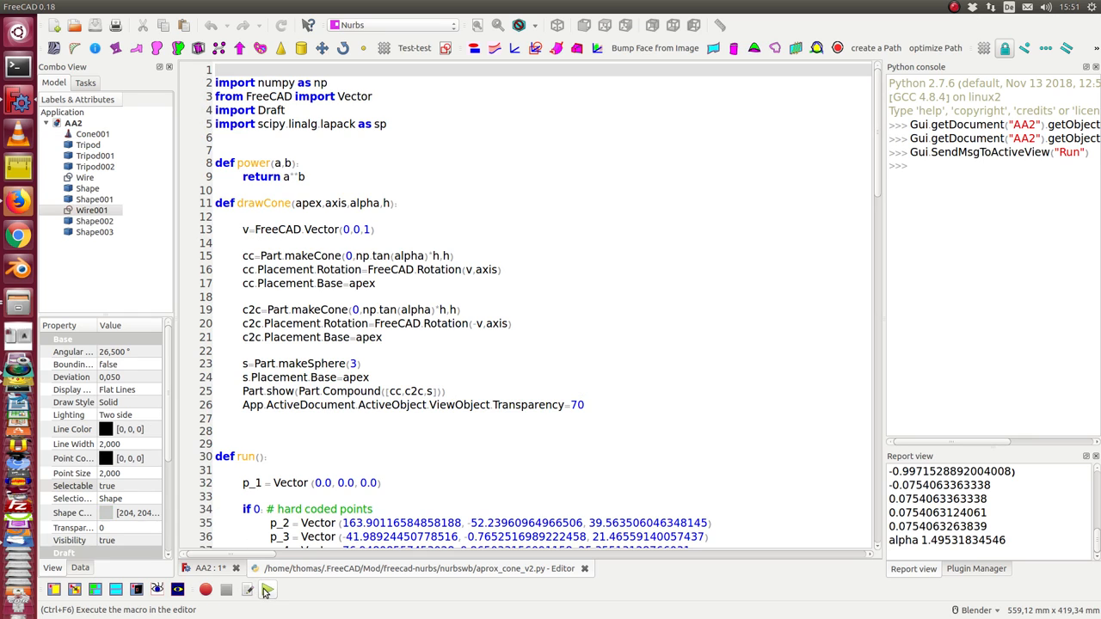
{"action": "left_click", "coordinate": [267, 588]}
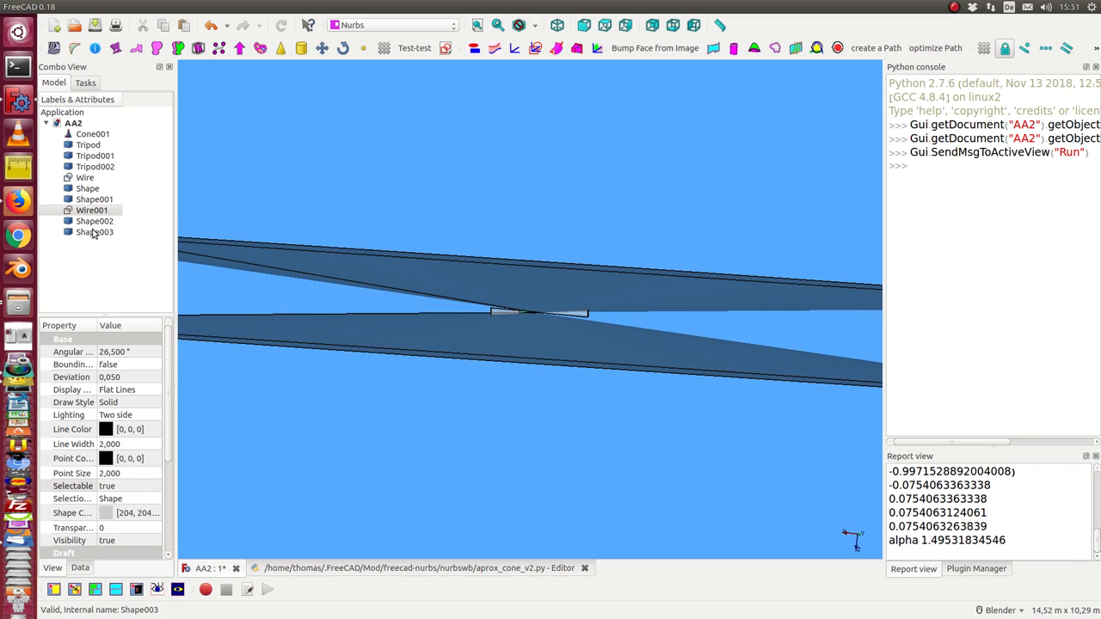
- Hide Shape003 and Shape002 and inspect the Shape001 solution cone passing through the red points
{"action": "left_click", "coordinate": [94, 220]}
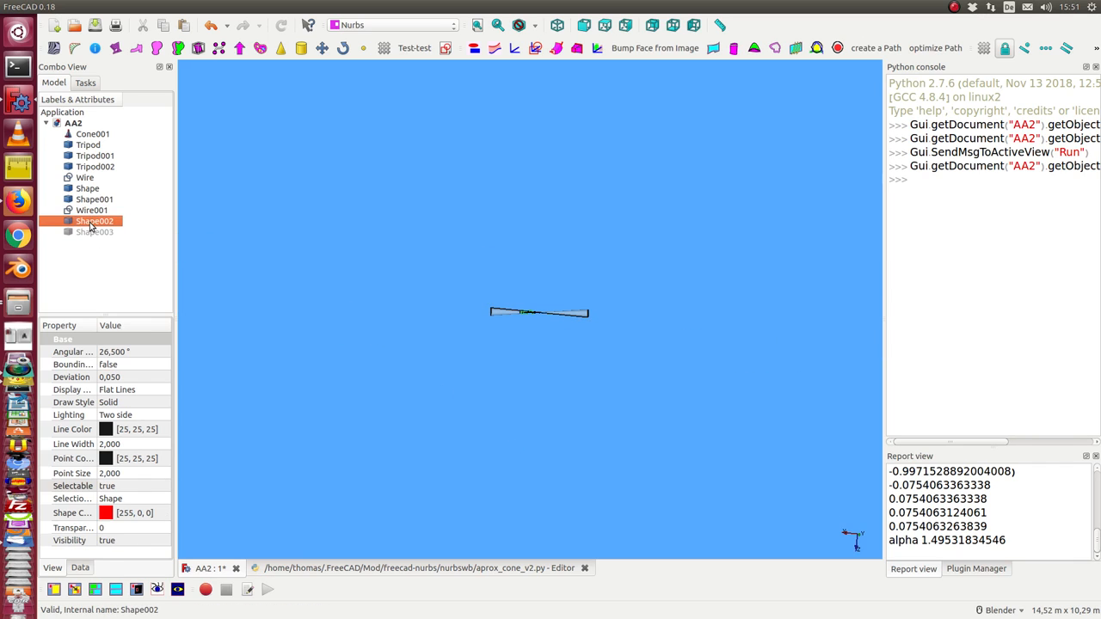
{"action": "left_click", "coordinate": [93, 210]}
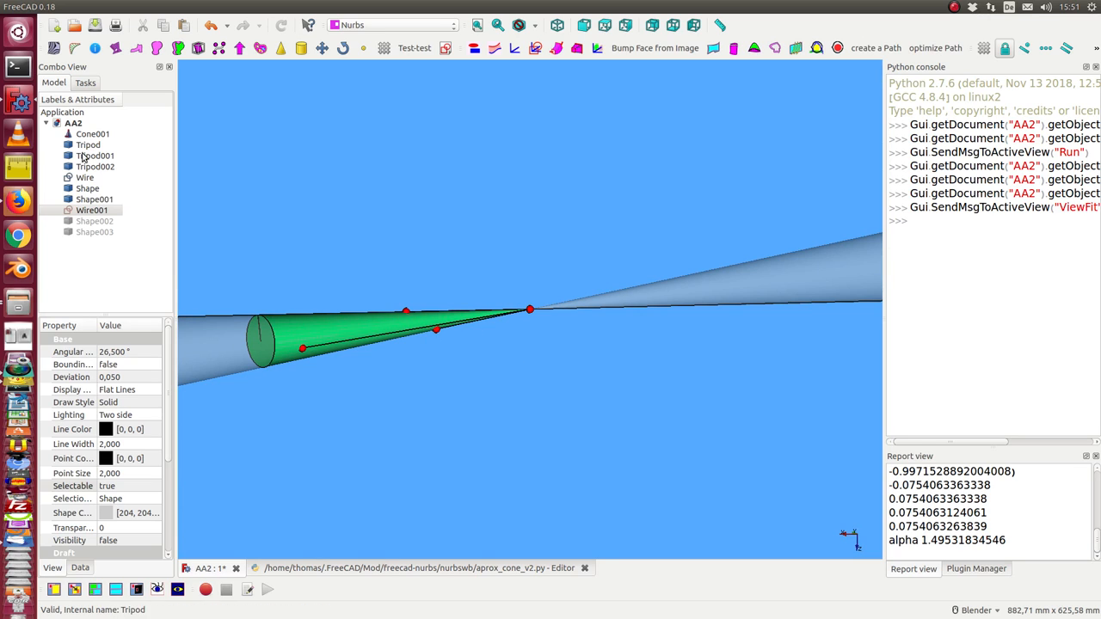
{"action": "left_click", "coordinate": [95, 200]}
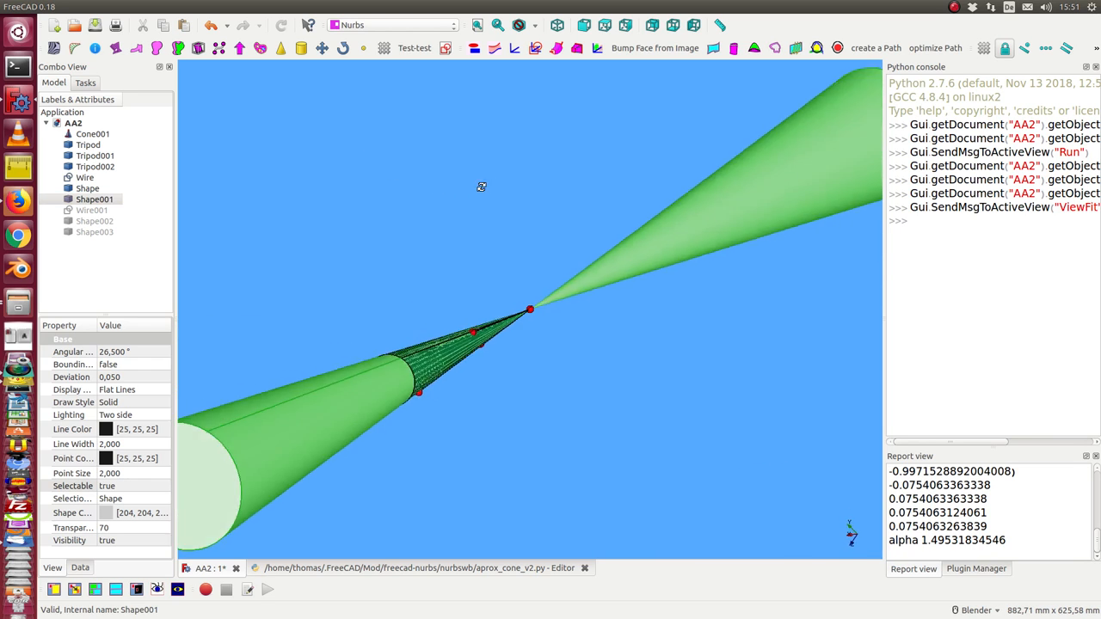
{"action": "left_click_drag", "start_coordinate": [482, 186], "coordinate": [423, 192]}
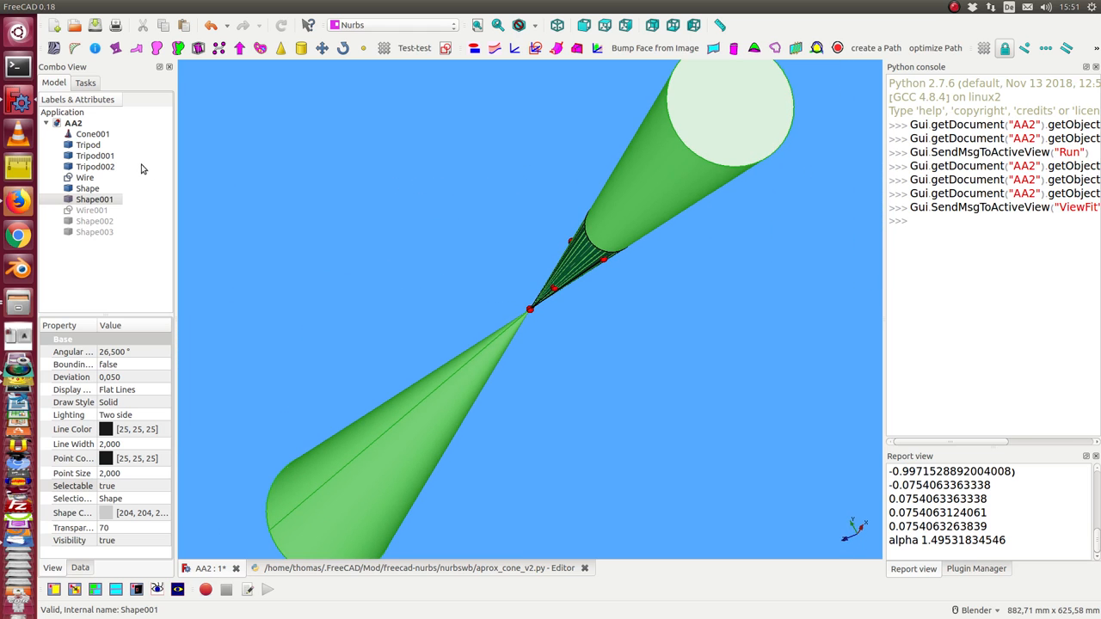
- Hide Shape001 and Shape, show Shape002 again, make Shape003 unselectable and select Cone001
{"action": "left_click", "coordinate": [86, 187]}
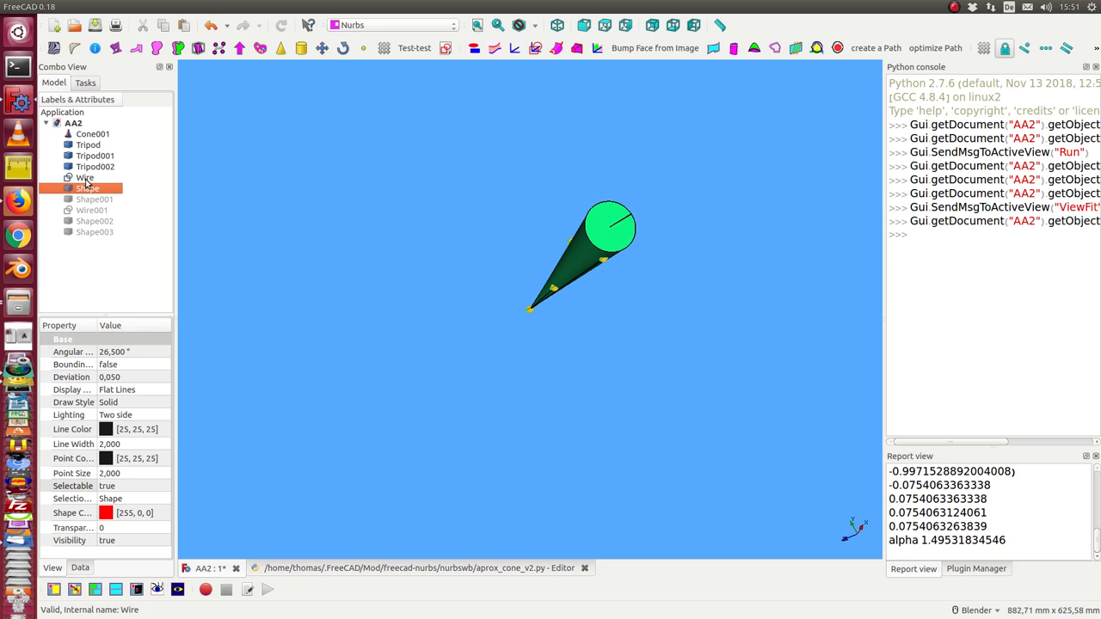
{"action": "left_click", "coordinate": [85, 177]}
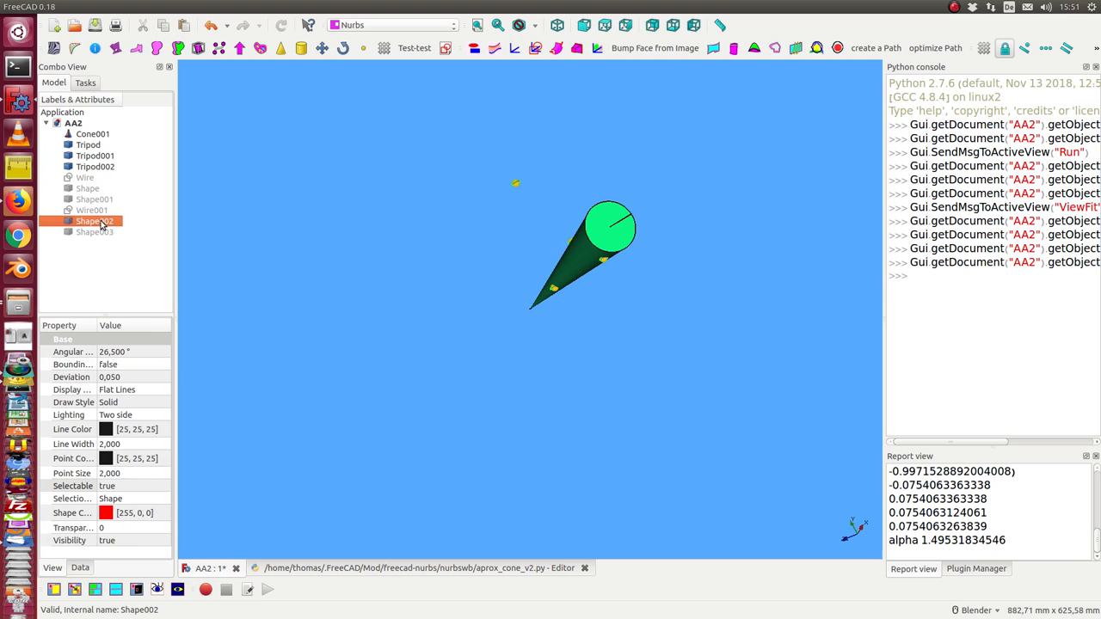
{"action": "left_click", "coordinate": [94, 232]}
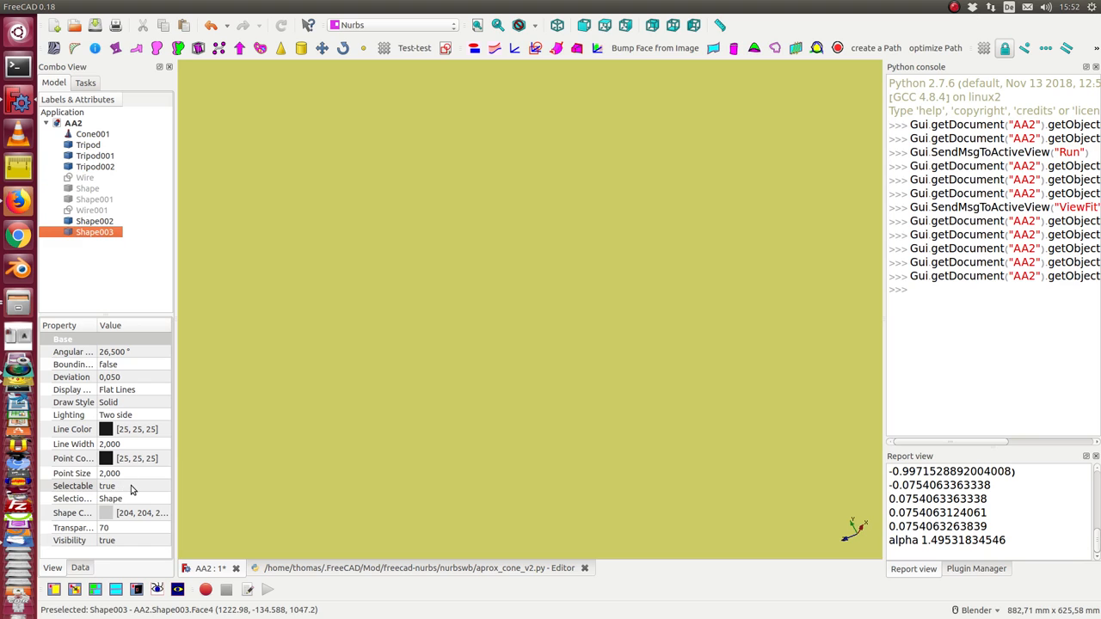
{"action": "left_click", "coordinate": [129, 485]}
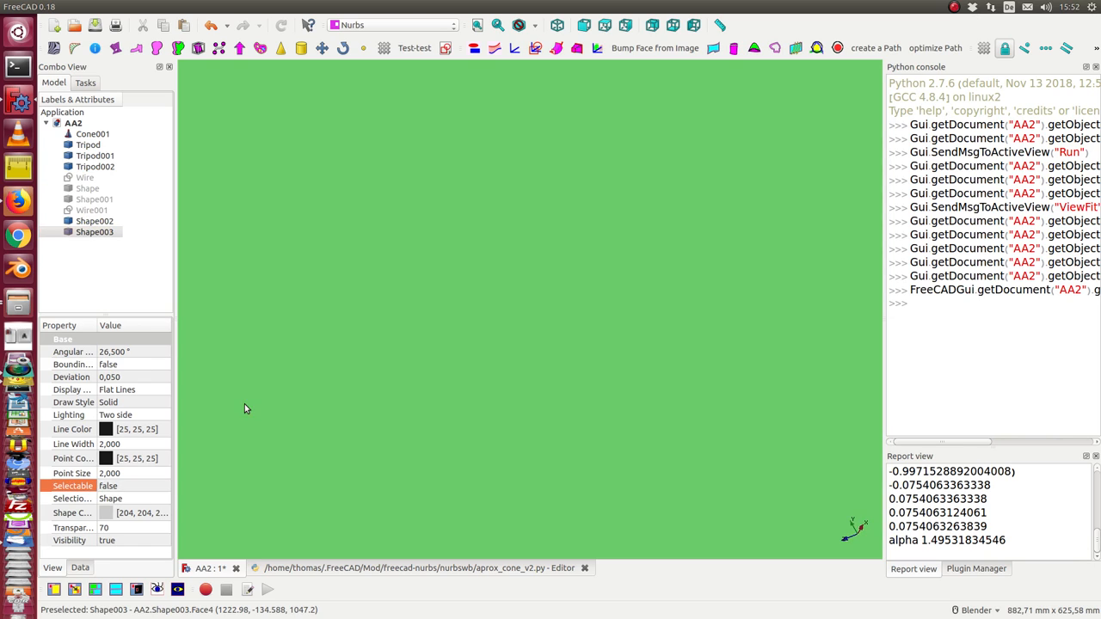
{"action": "left_click", "coordinate": [93, 134]}
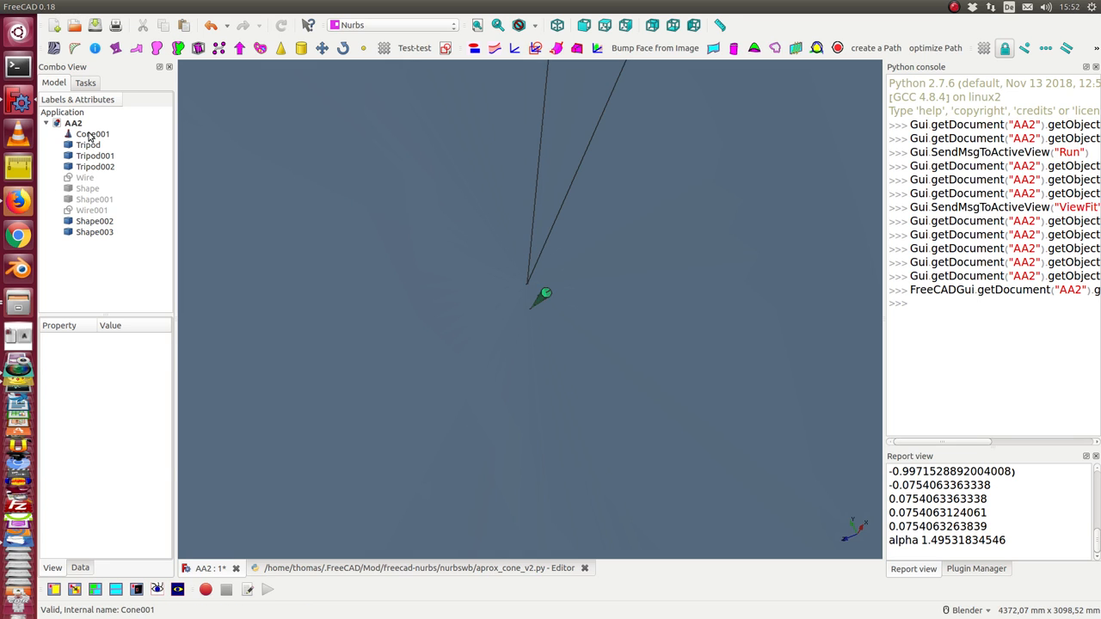
- Hide the starting cone Cone001 so only Shape002 and Shape003 remain visible
{"action": "left_click", "coordinate": [93, 135]}
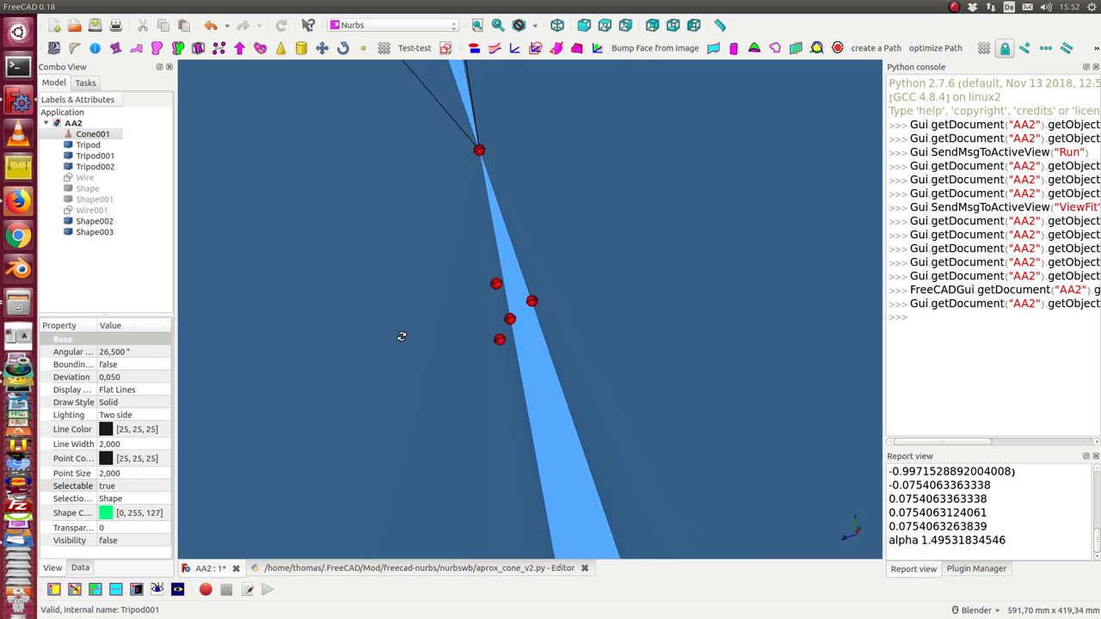
{"action": "left_click", "coordinate": [93, 210]}
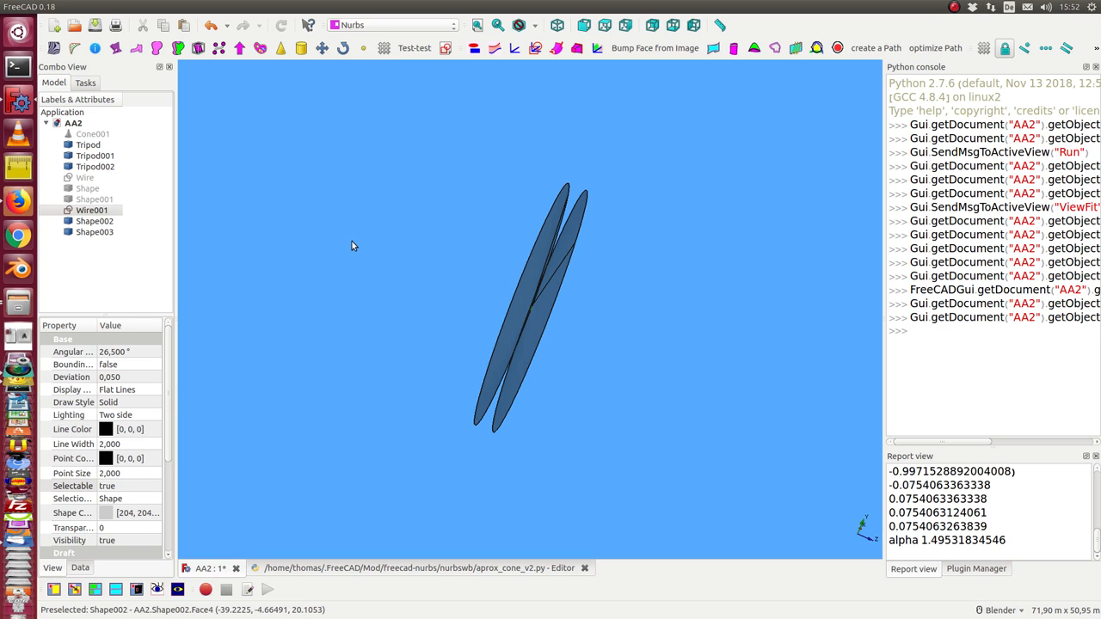
{"action": "mouse_move", "coordinate": [358, 243]}
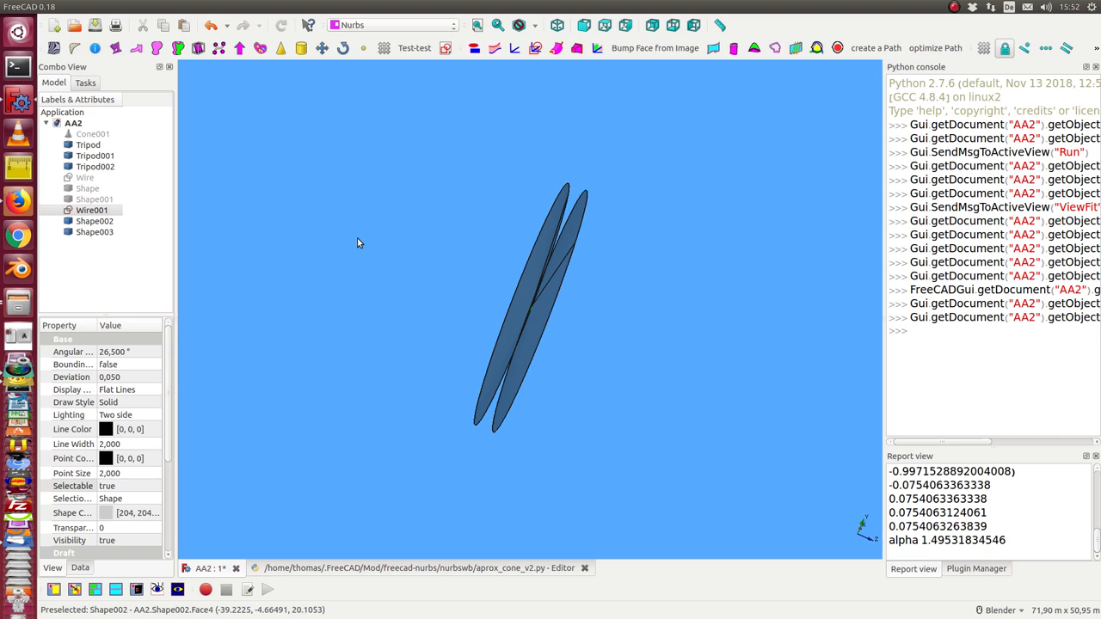